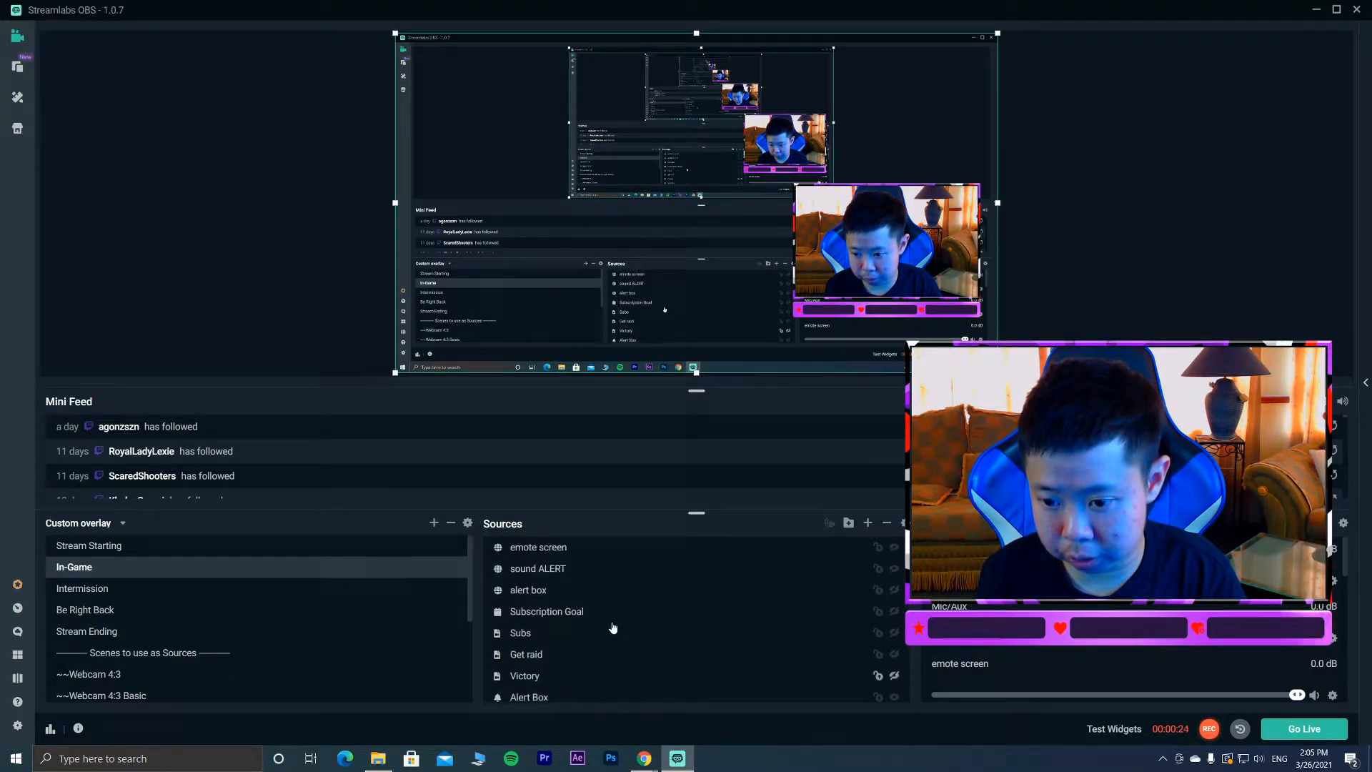
Select the Alert Box source in the In-Game scene's Sources list.
{"action": "scroll", "scroll_direction": "down", "scroll_amount": 3}
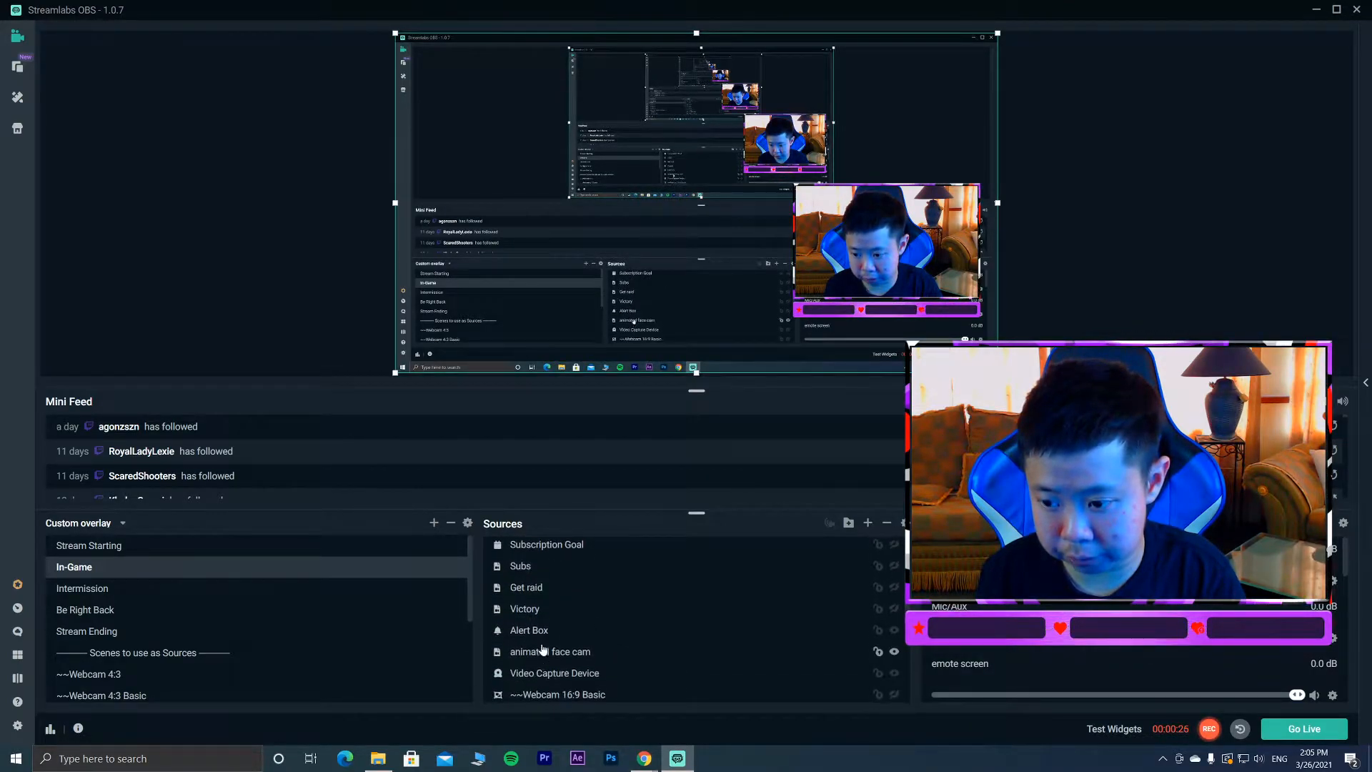
{"action": "left_click", "coordinate": [529, 630]}
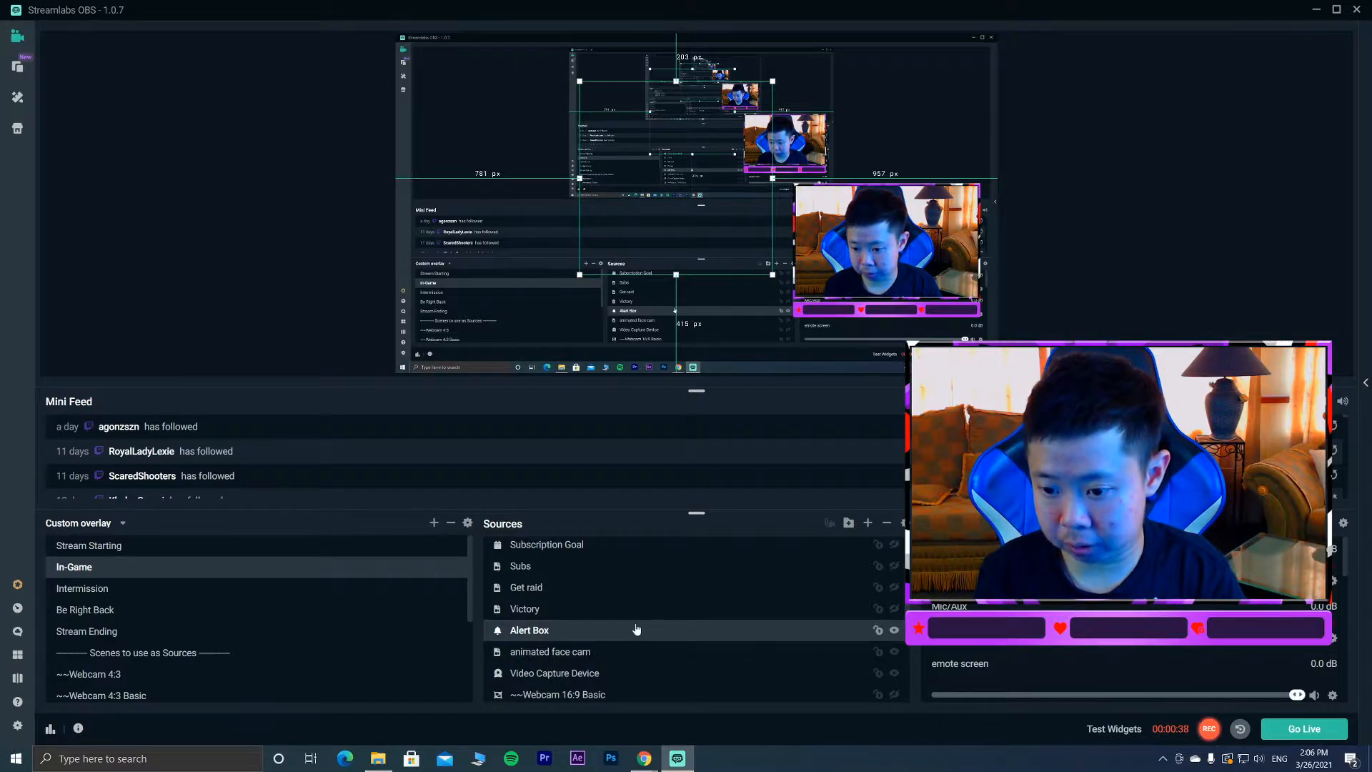
{"action": "double_click", "coordinate": [529, 630]}
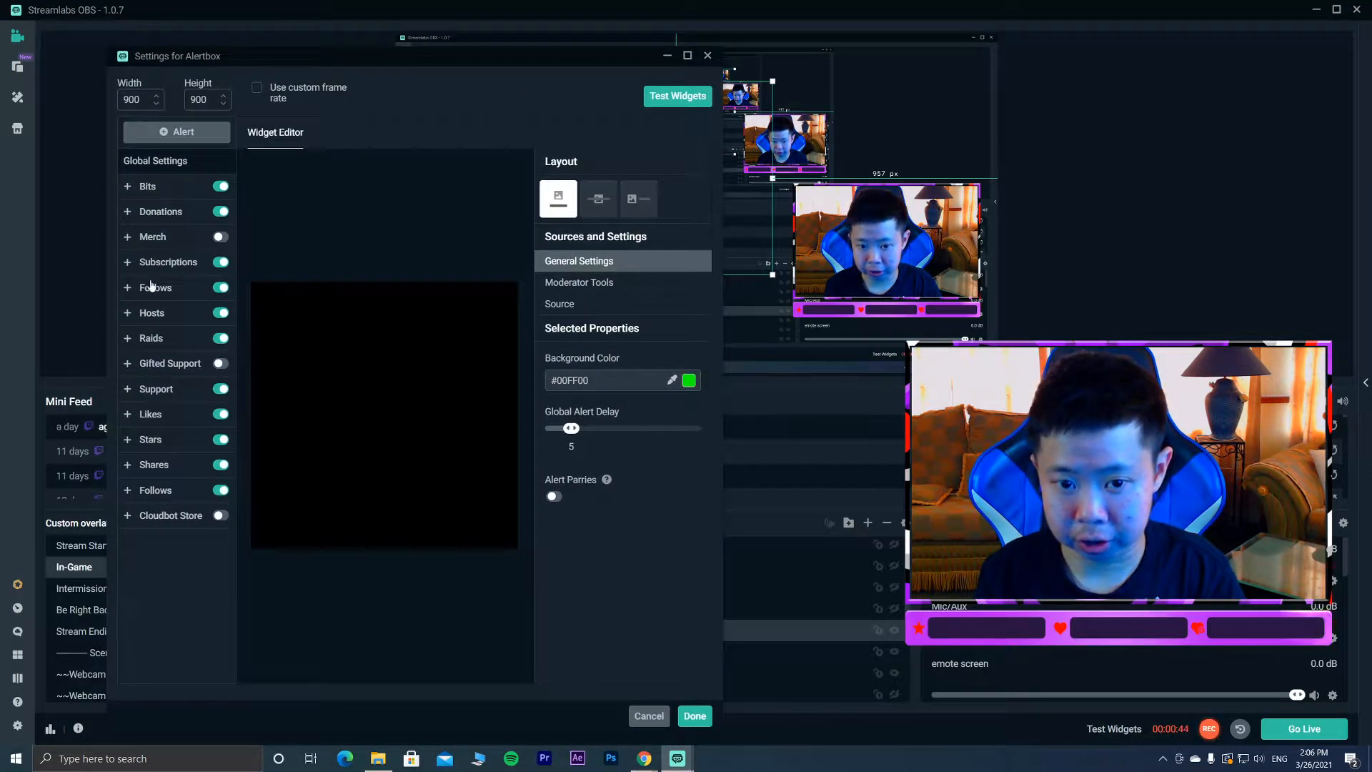
{"action": "mouse_move", "coordinate": [170, 355]}
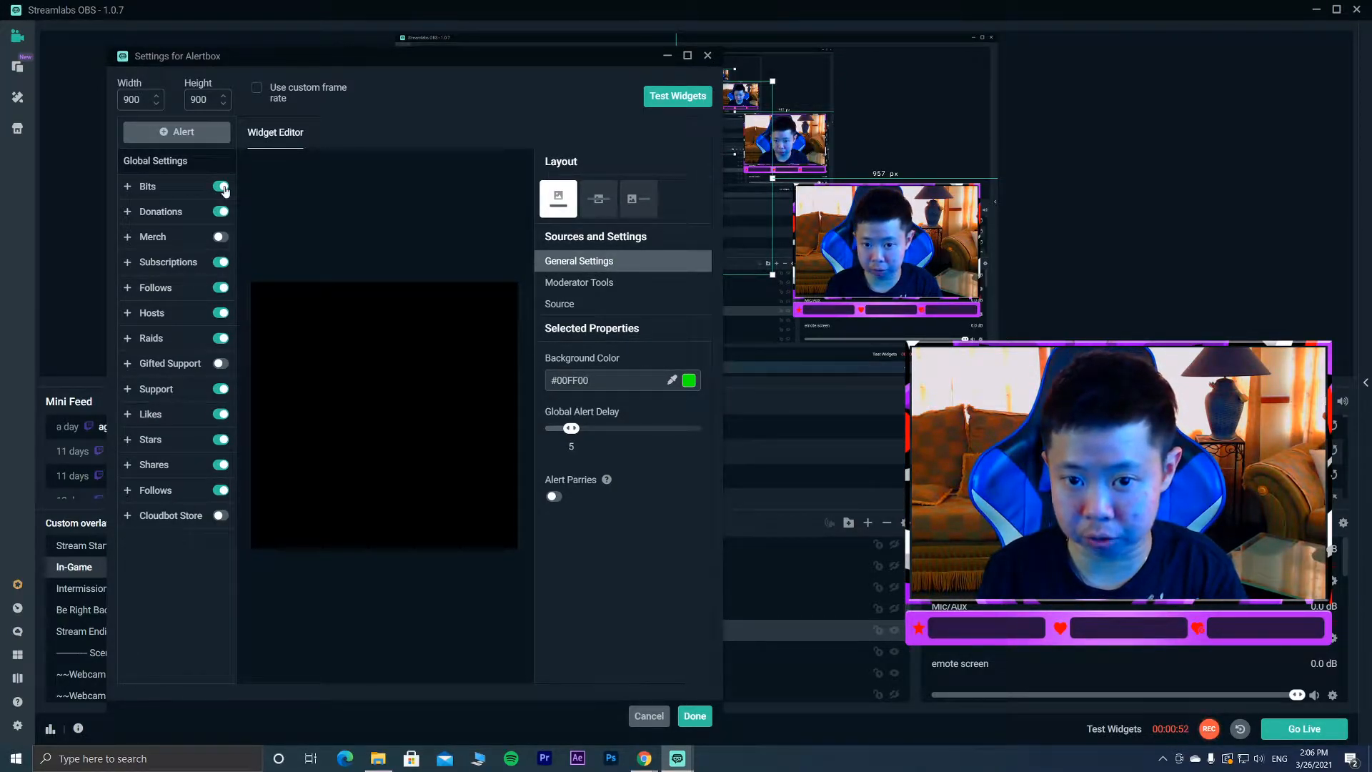
{"action": "left_click", "coordinate": [221, 186]}
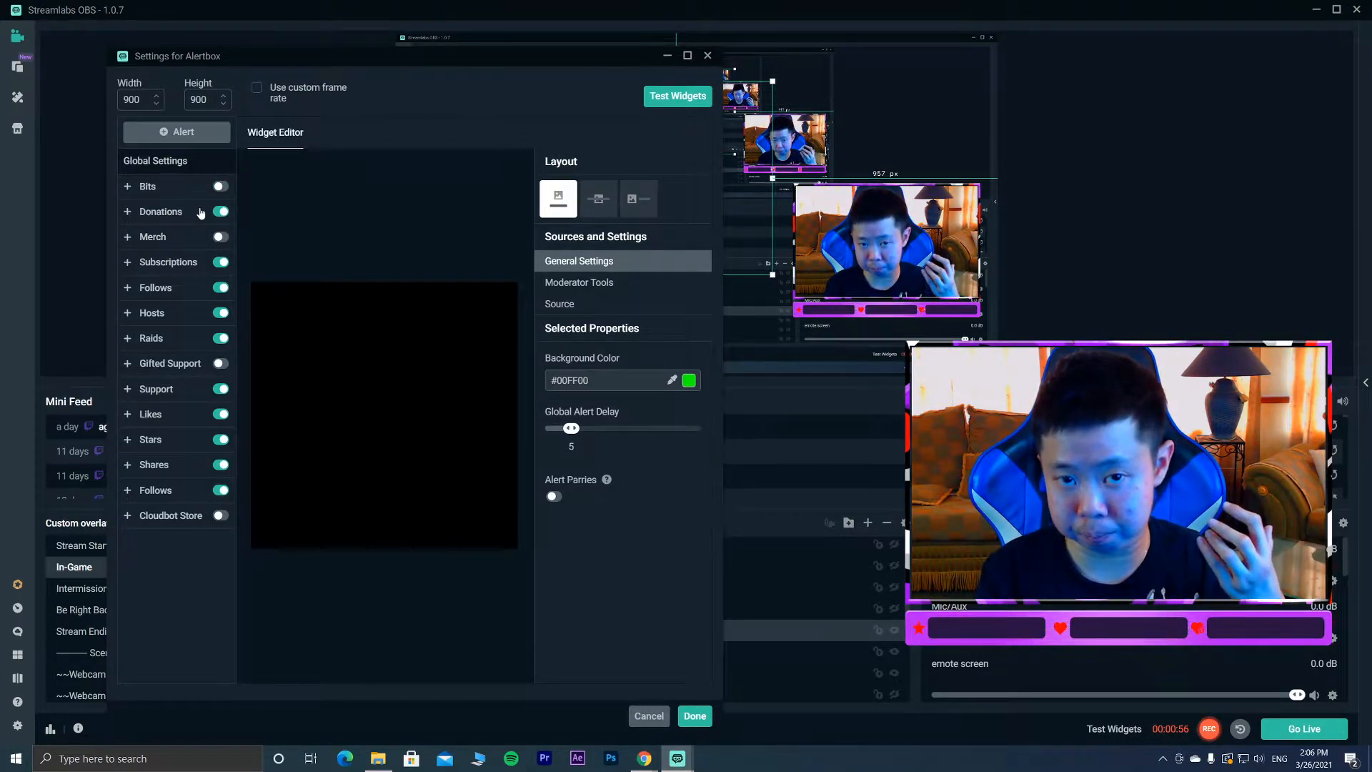
{"action": "left_click", "coordinate": [220, 186]}
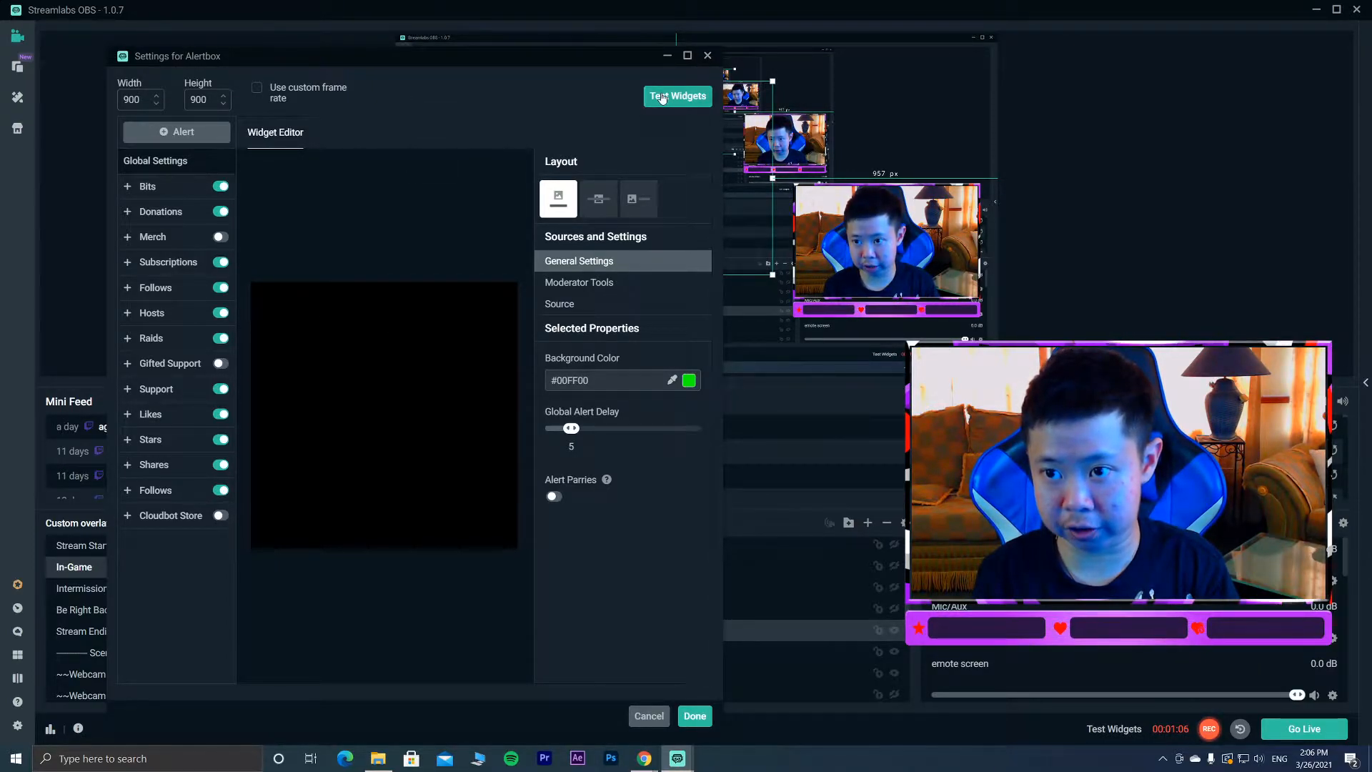
{"action": "left_click_drag", "start_coordinate": [178, 56], "coordinate": [400, 99]}
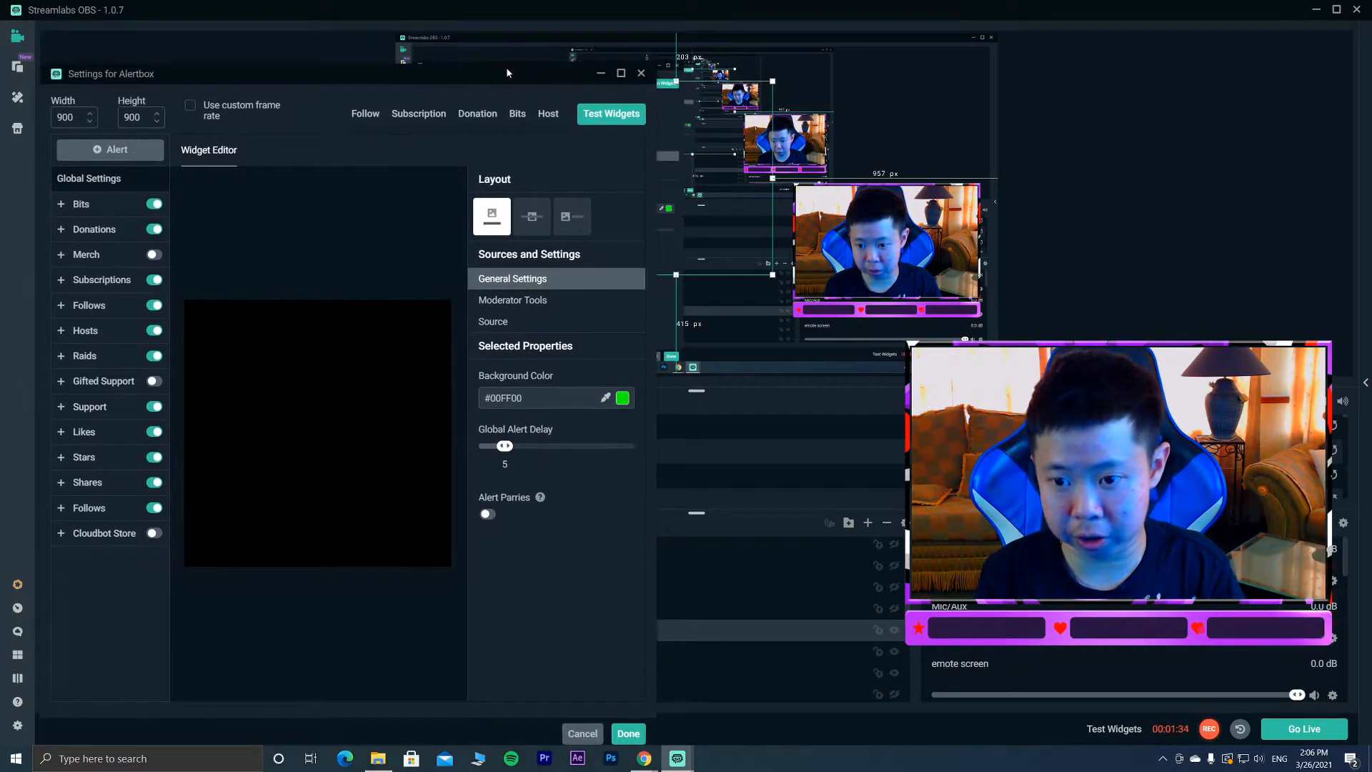
{"action": "left_click", "coordinate": [628, 733]}
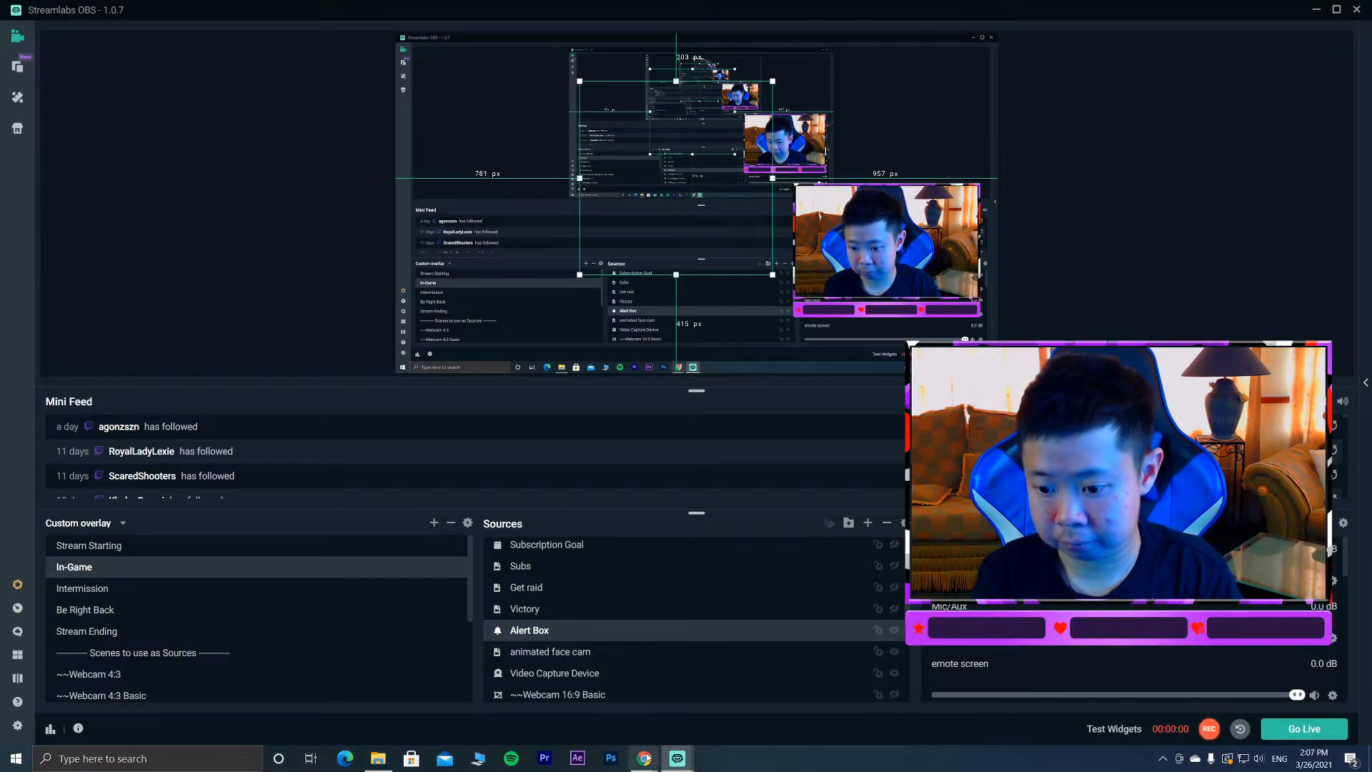
{"action": "double_click", "coordinate": [529, 630]}
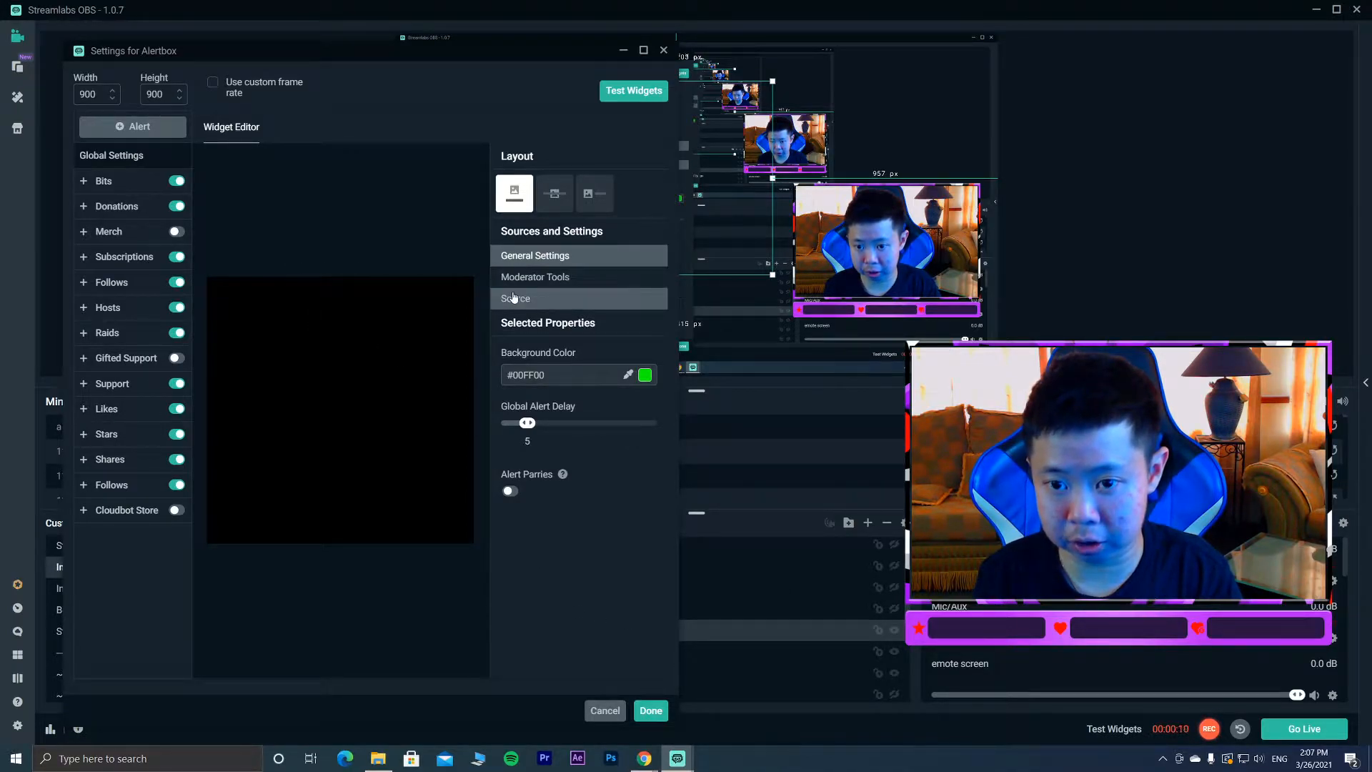
{"action": "left_click", "coordinate": [516, 299]}
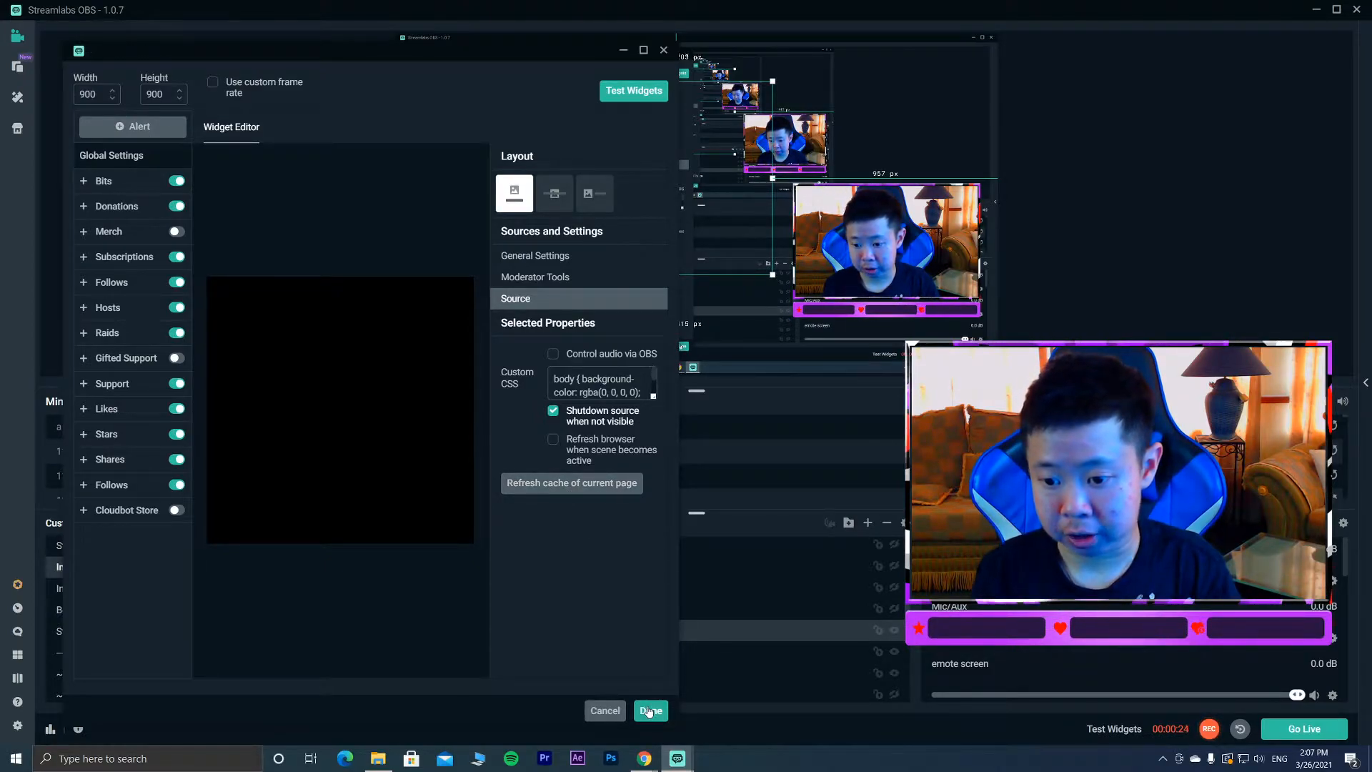
{"action": "left_click", "coordinate": [649, 711]}
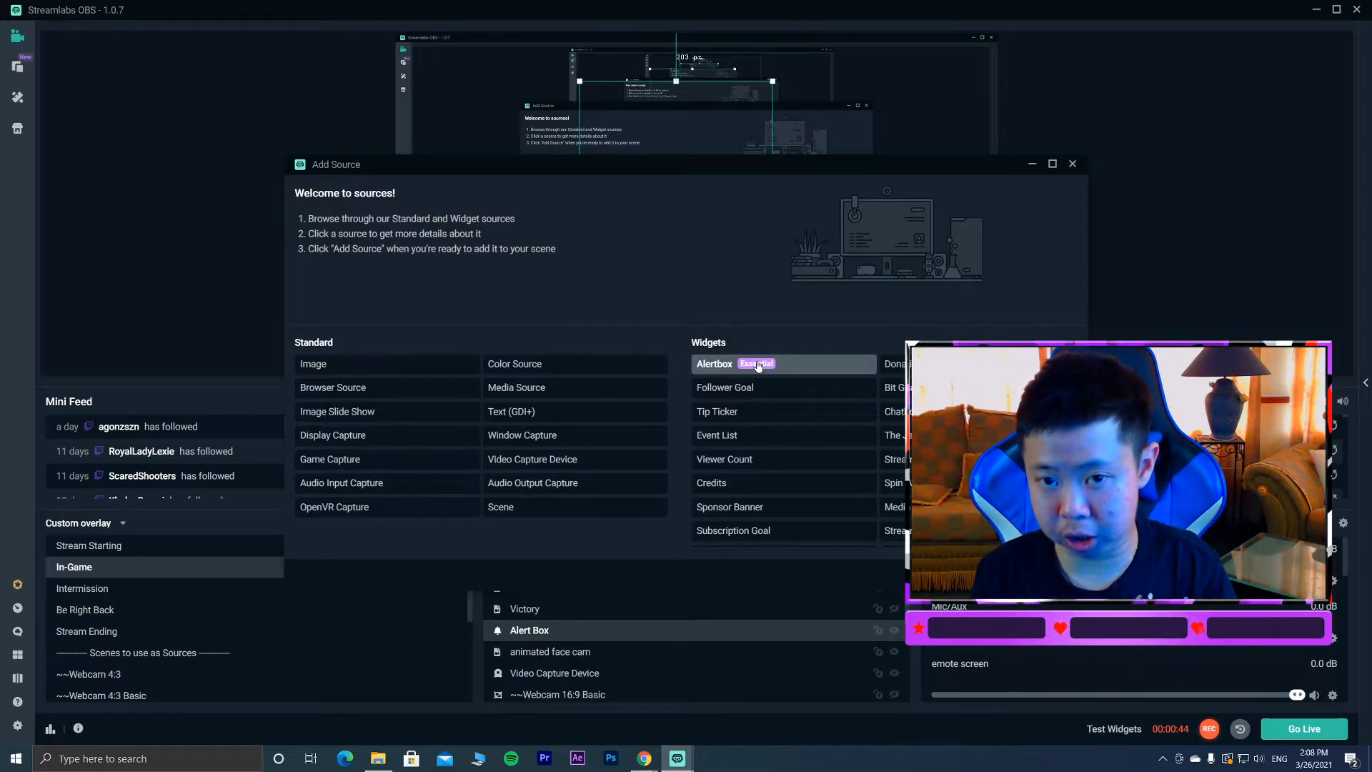
Dismiss the Add Source list and reopen the Alert Box widget settings.
{"action": "left_click", "coordinate": [1072, 163]}
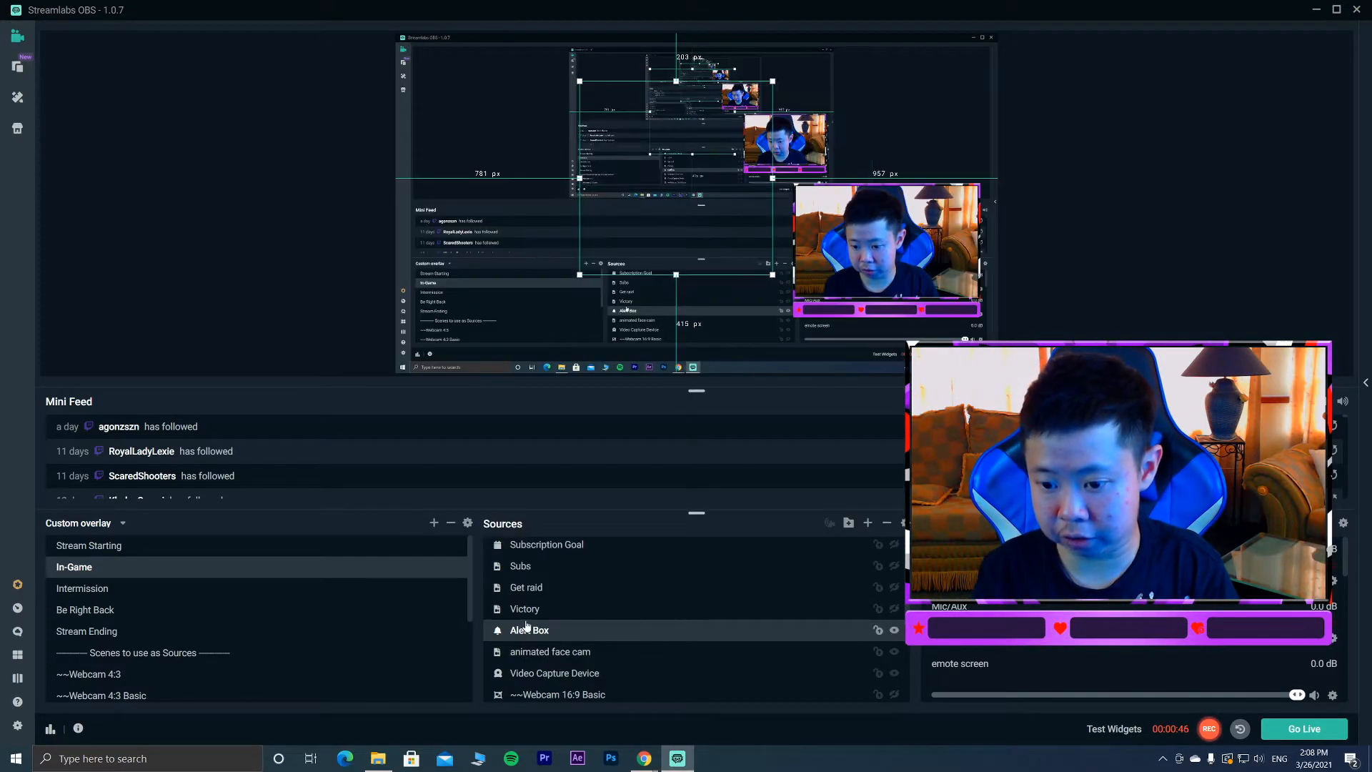
{"action": "double_click", "coordinate": [529, 629]}
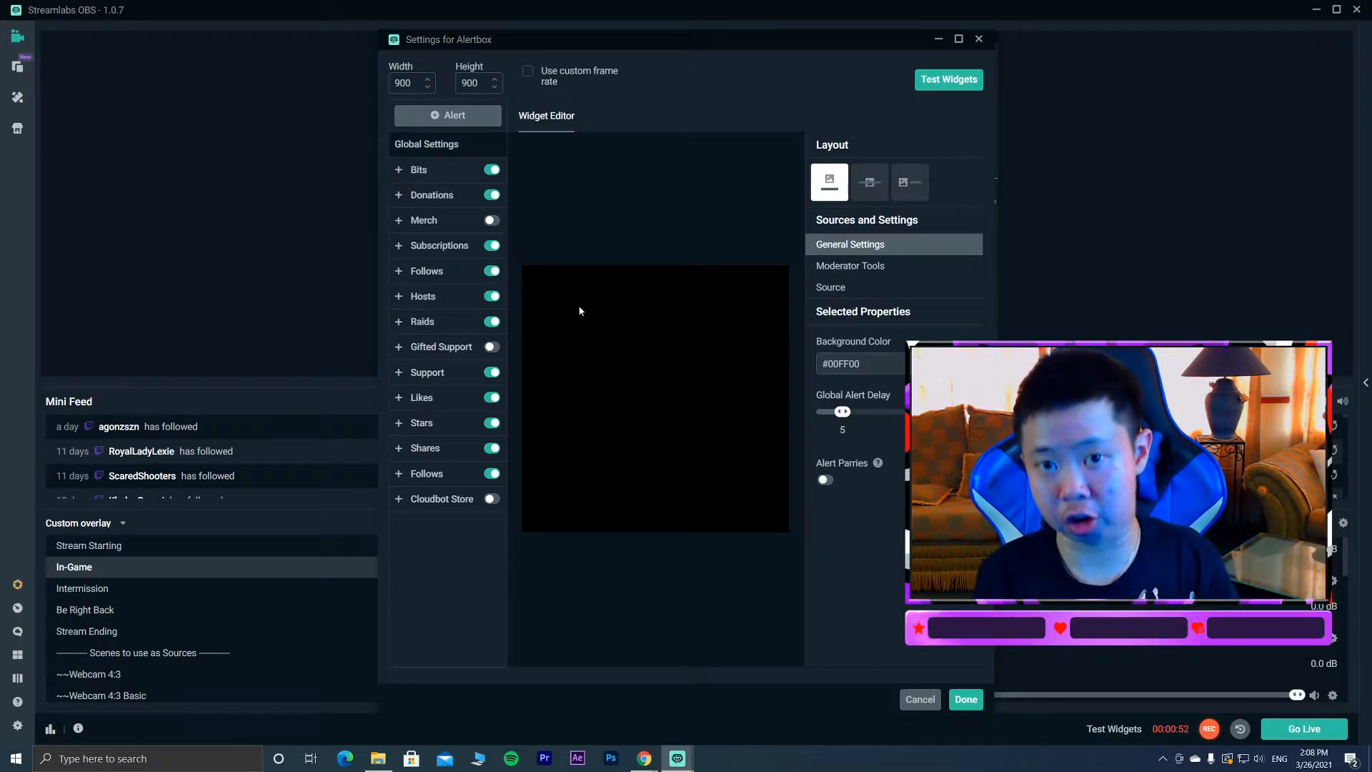
{"action": "mouse_move", "coordinate": [686, 377]}
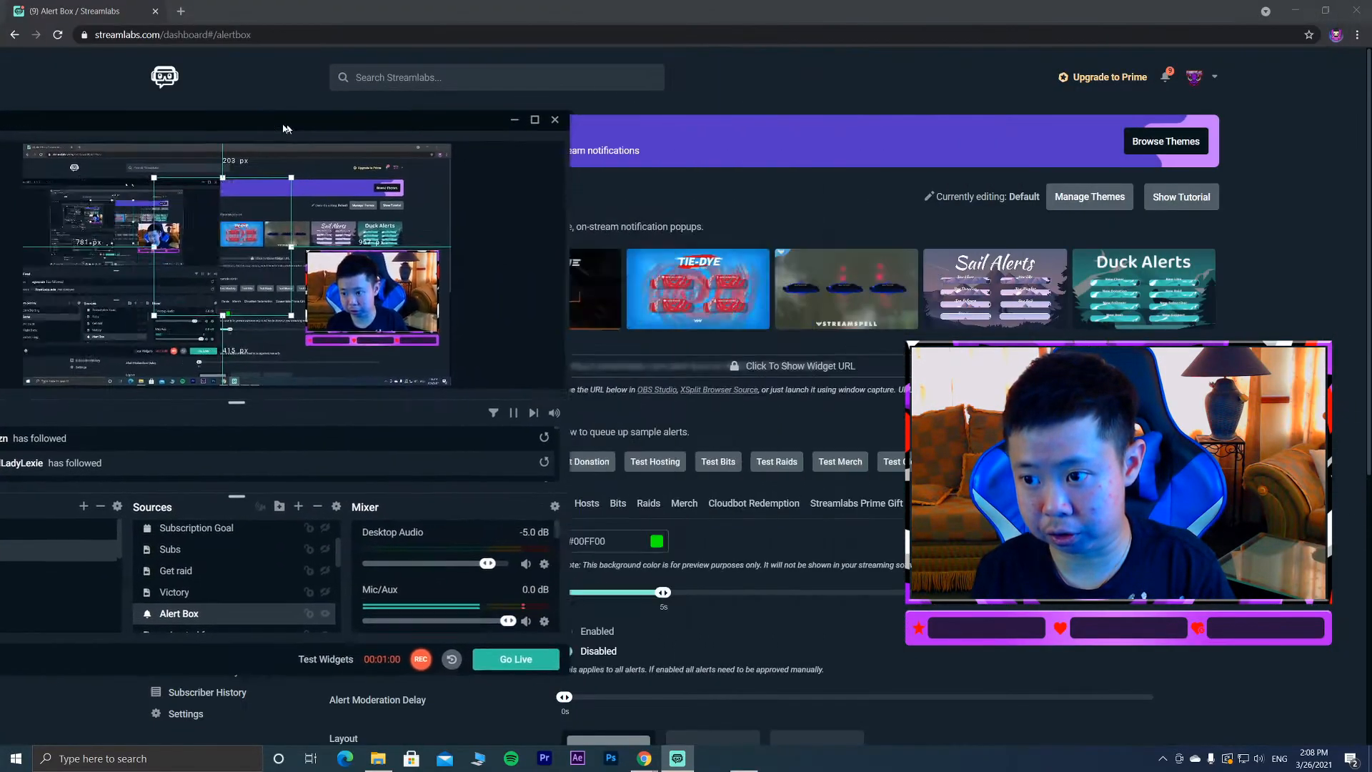
Review the Streamlabs website's Alert Box page, its widget URL and Test buttons, then return to Streamlabs OBS.
{"action": "left_click", "coordinate": [555, 118]}
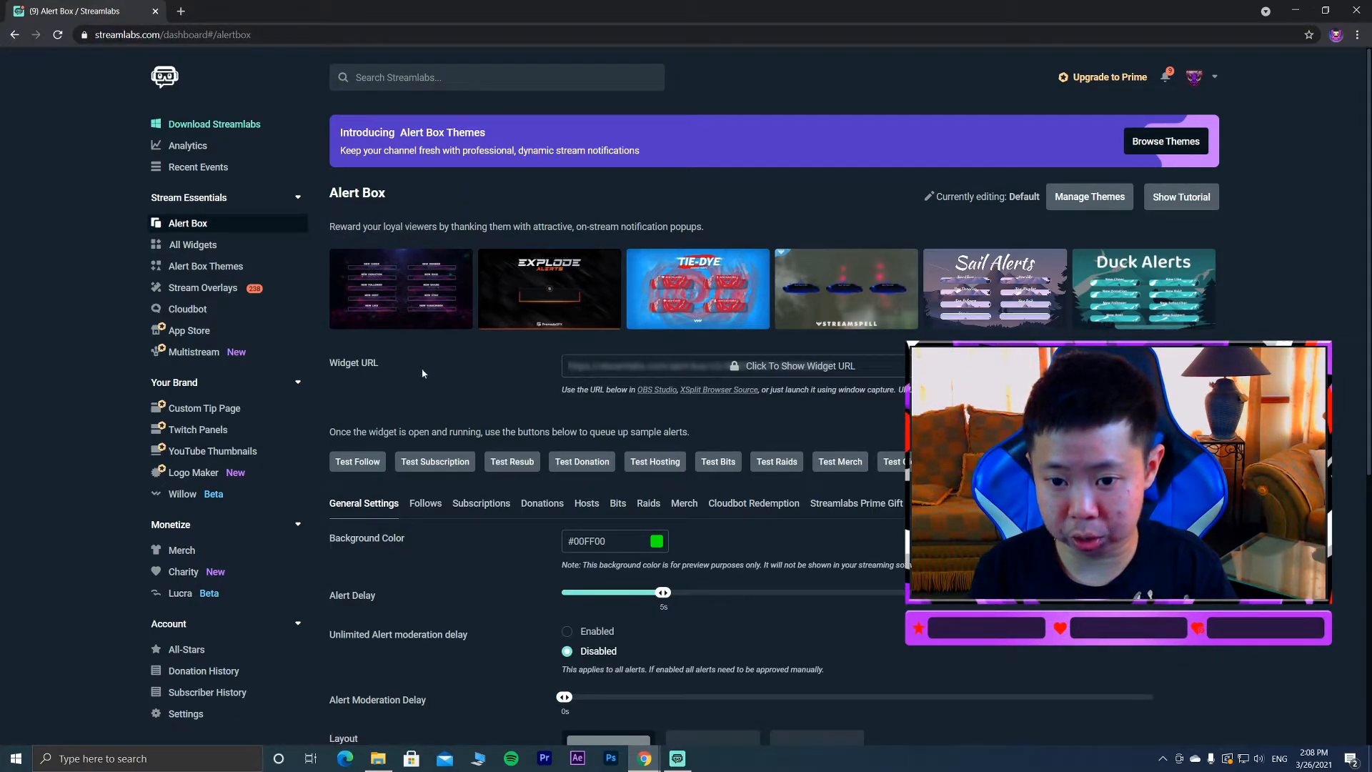
{"action": "scroll", "scroll_direction": "down", "scroll_amount": 3}
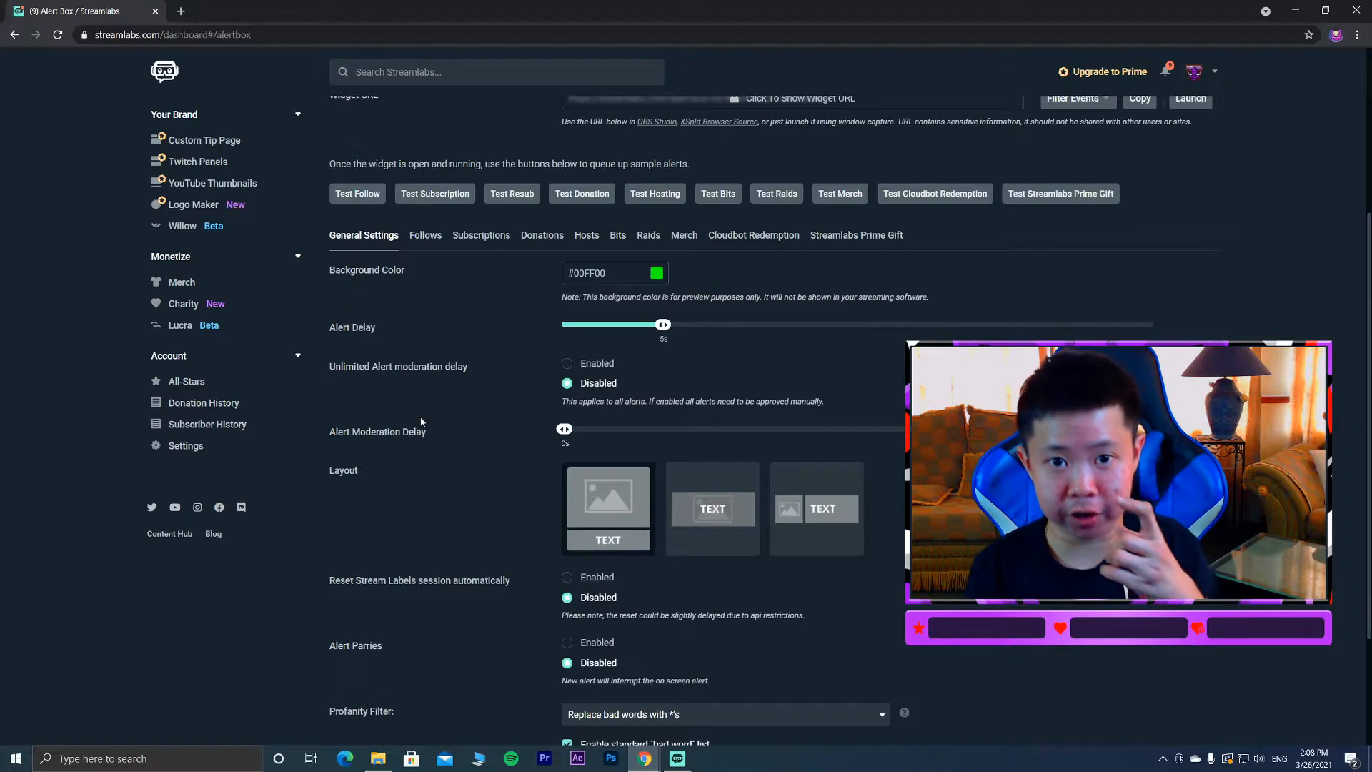
{"action": "scroll", "scroll_direction": "down", "scroll_amount": 3}
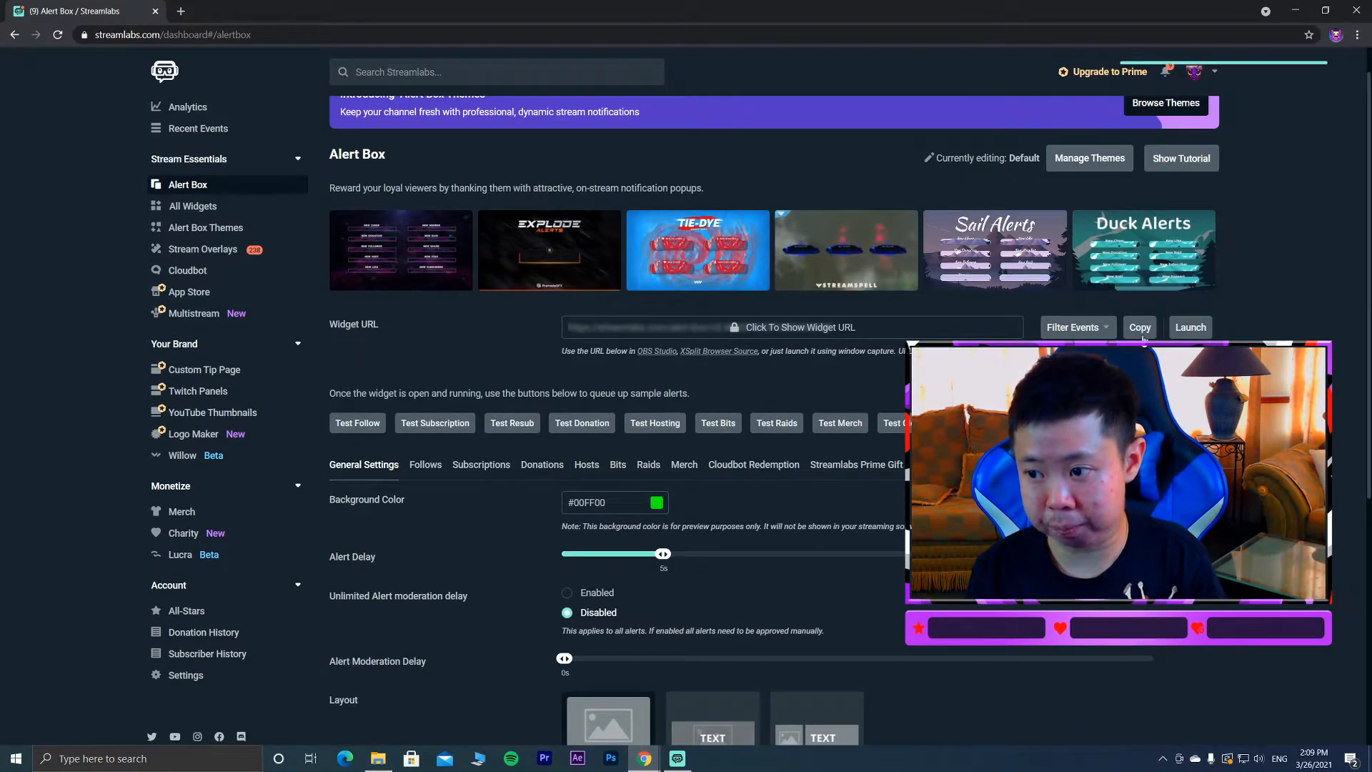
{"action": "left_click", "coordinate": [1140, 326]}
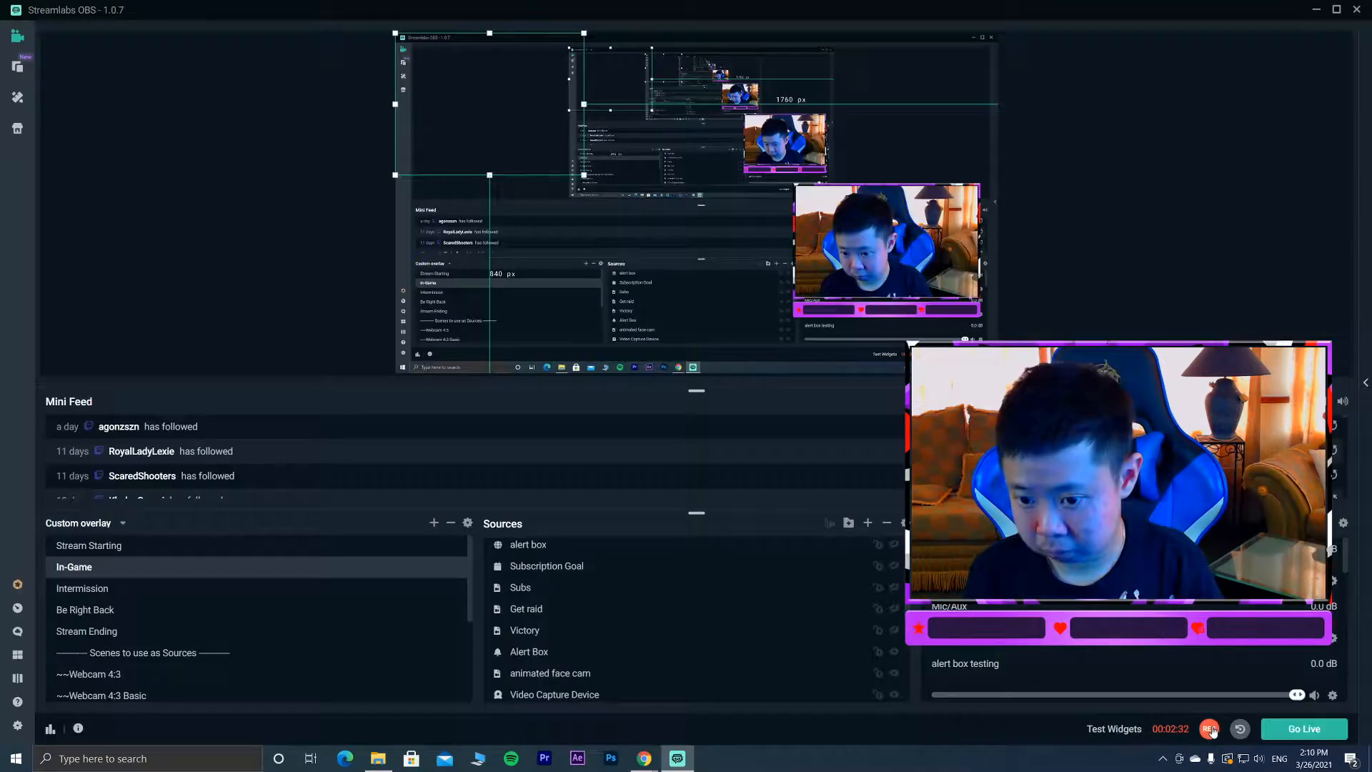
Start adding a new source to the In-Game scene and pick a source type.
{"action": "left_click", "coordinate": [1211, 728]}
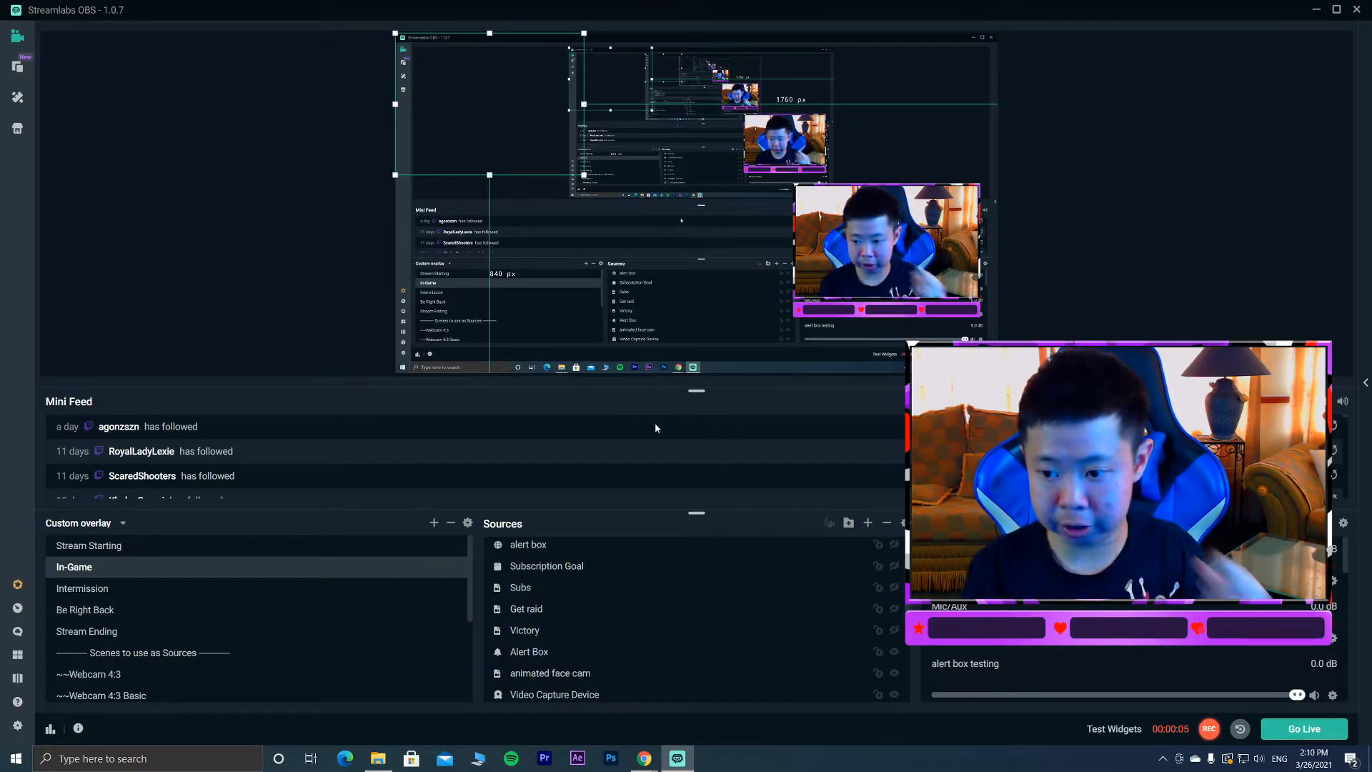
{"action": "mouse_move", "coordinate": [868, 523]}
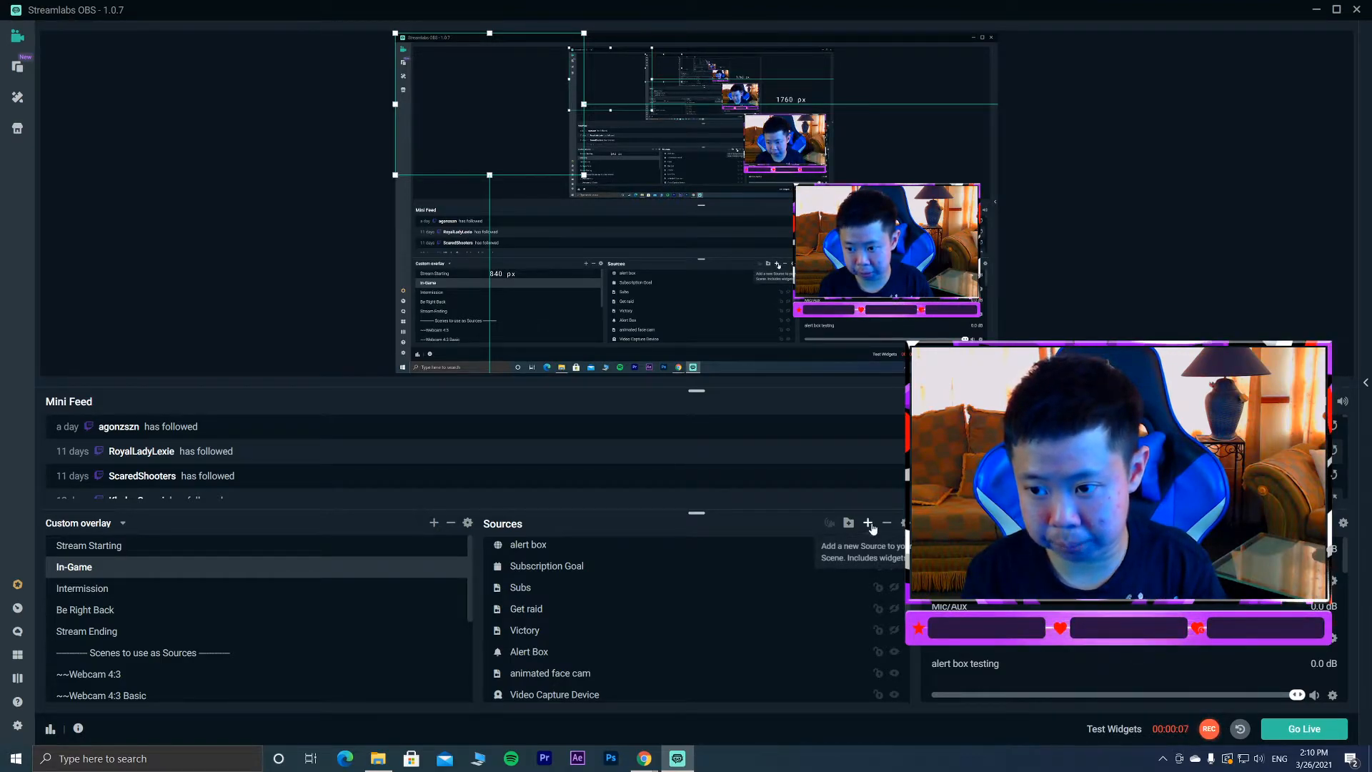
{"action": "mouse_move", "coordinate": [874, 499]}
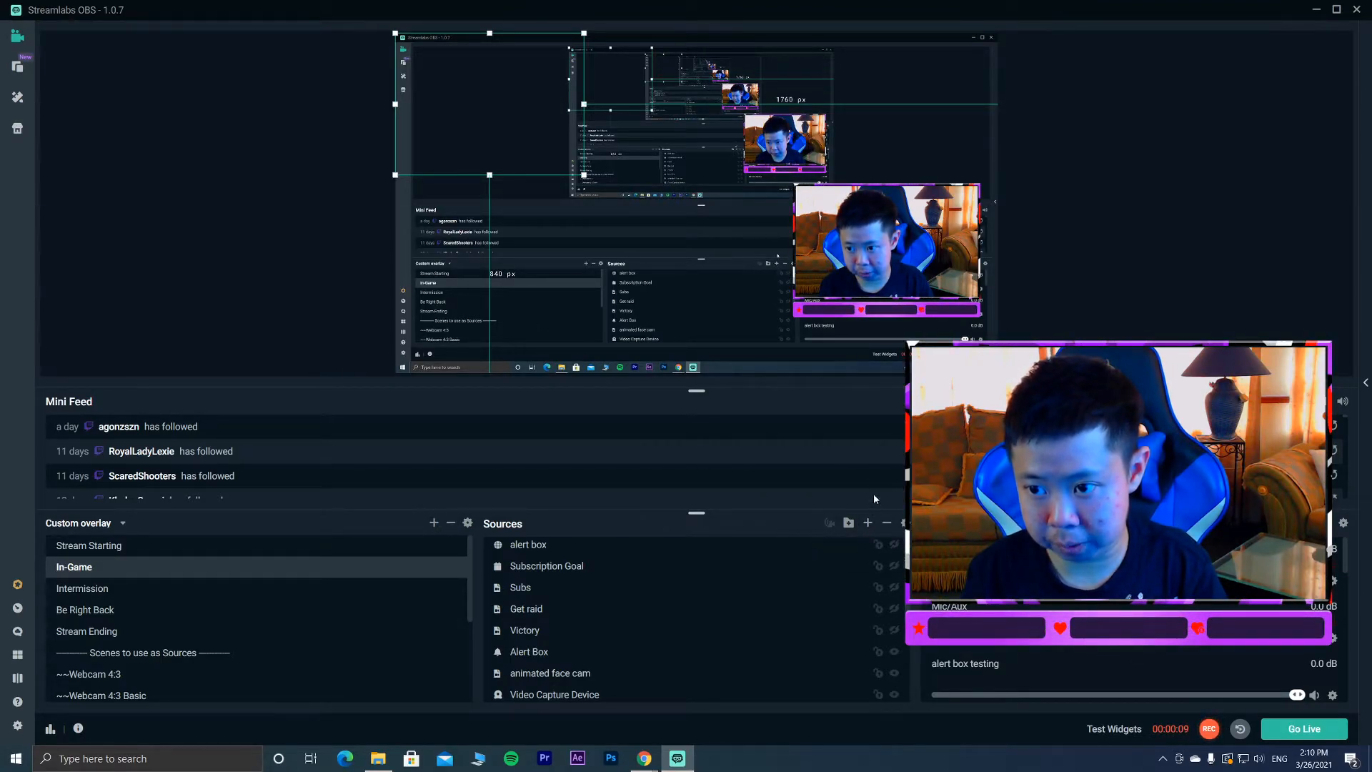
{"action": "mouse_move", "coordinate": [868, 523]}
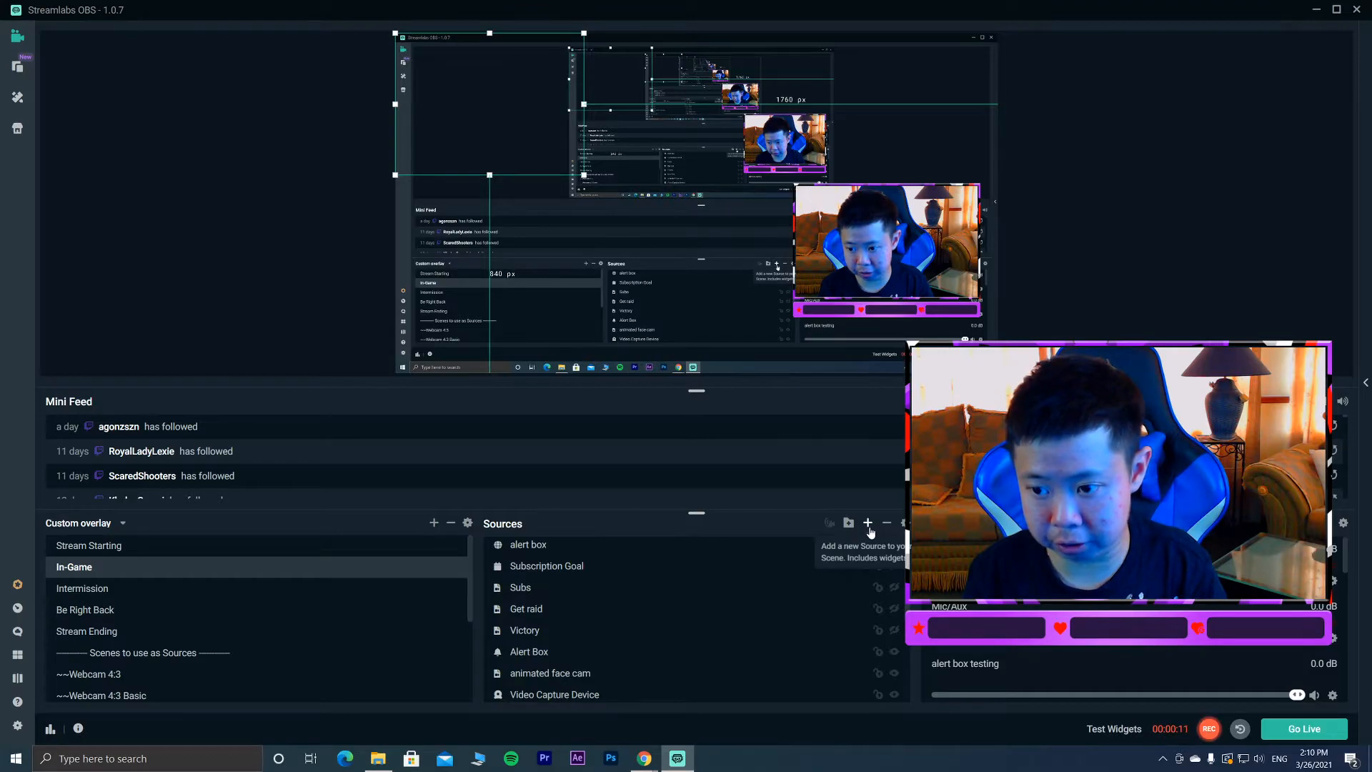
{"action": "left_click", "coordinate": [867, 523]}
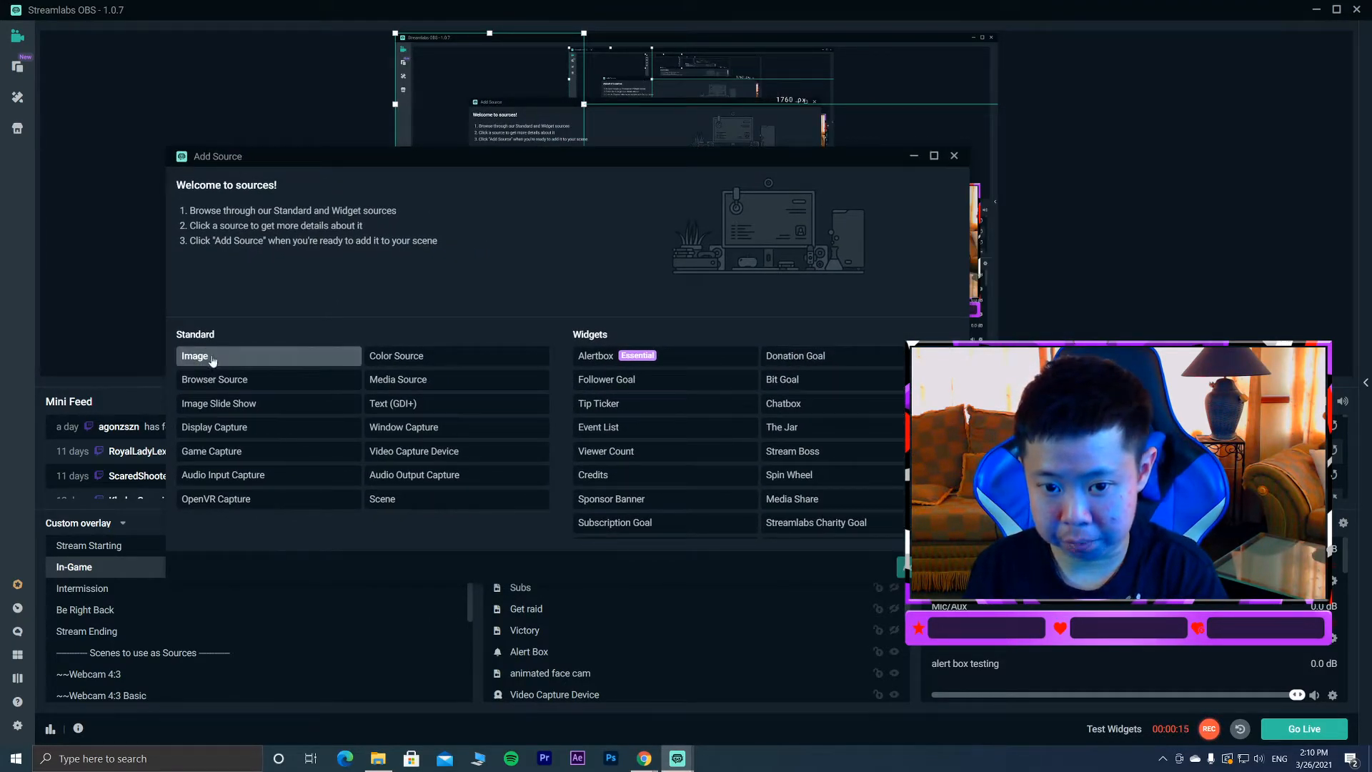
{"action": "left_click", "coordinate": [215, 379]}
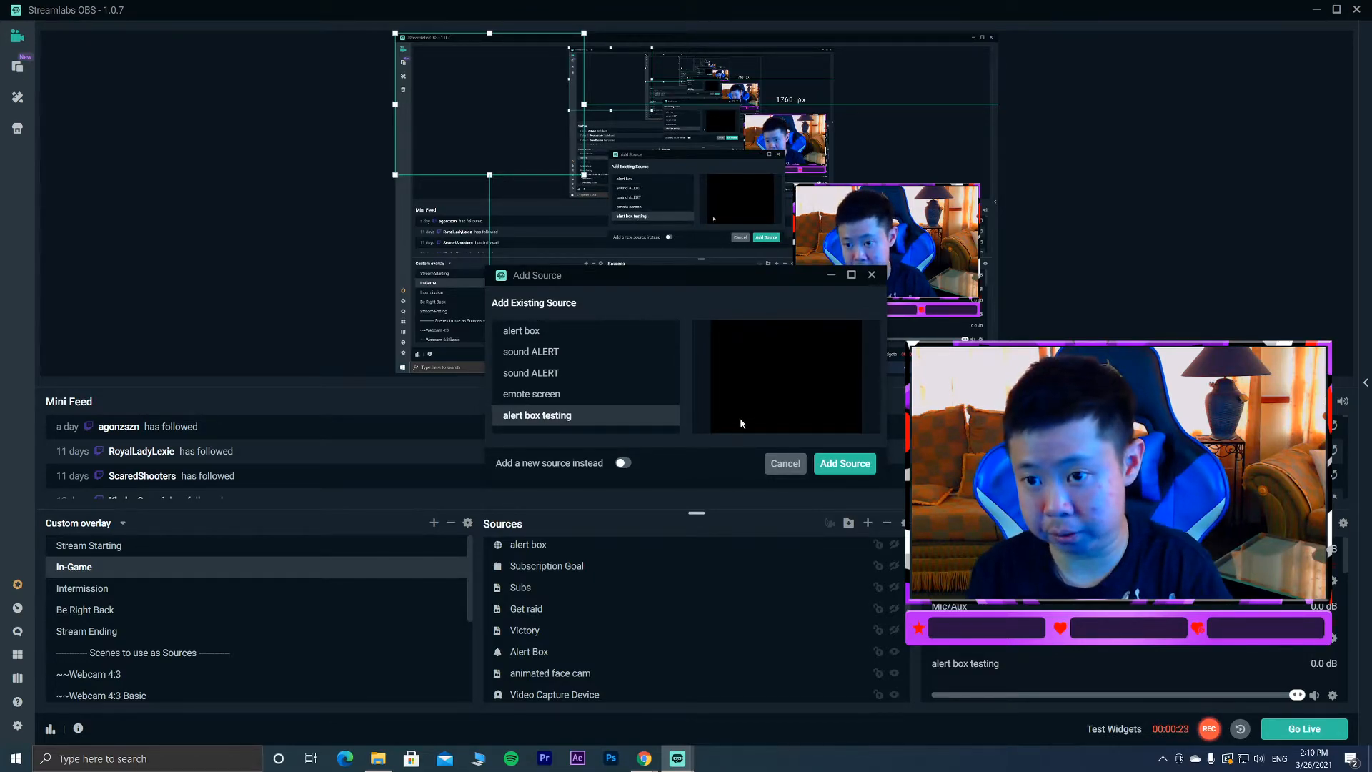
{"action": "left_click", "coordinate": [844, 463]}
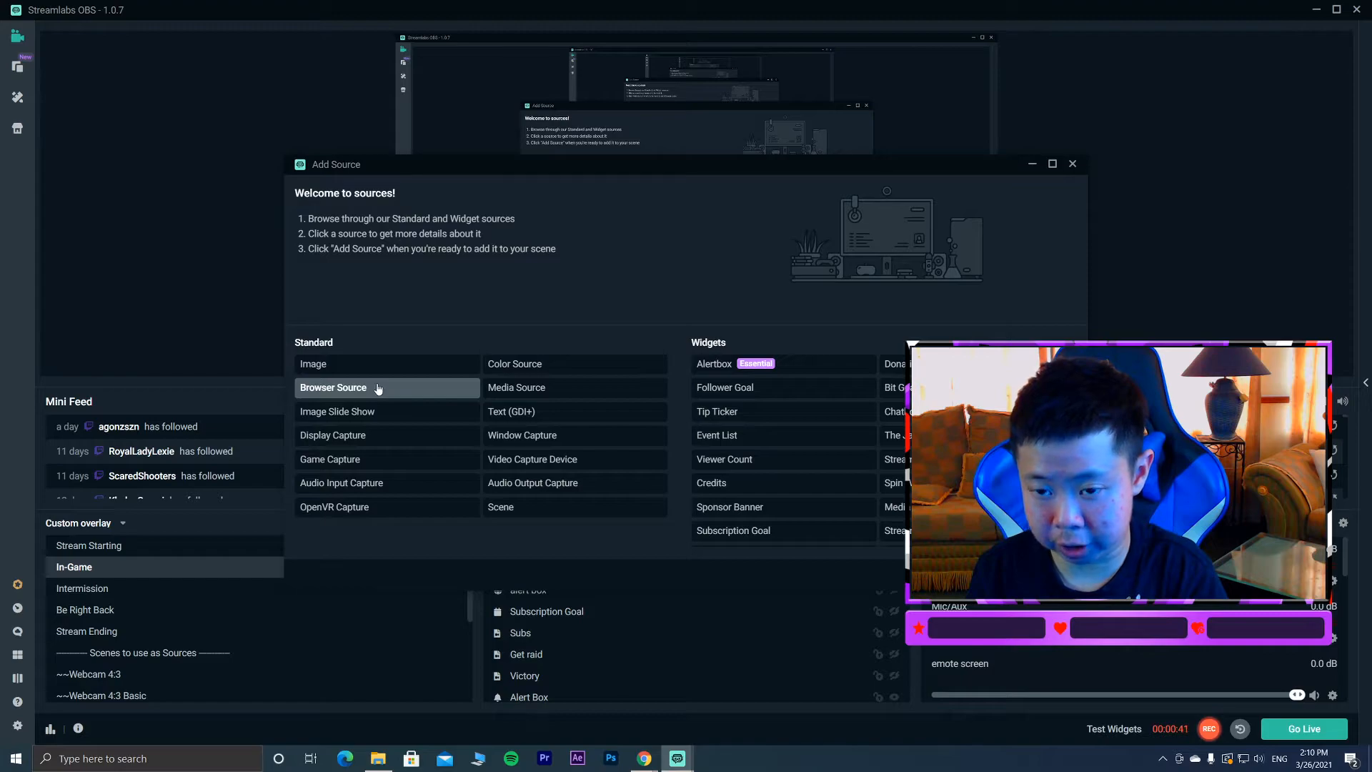
Add a new browser source named 'testing' to the In-Game scene with default settings.
{"action": "left_click", "coordinate": [333, 387]}
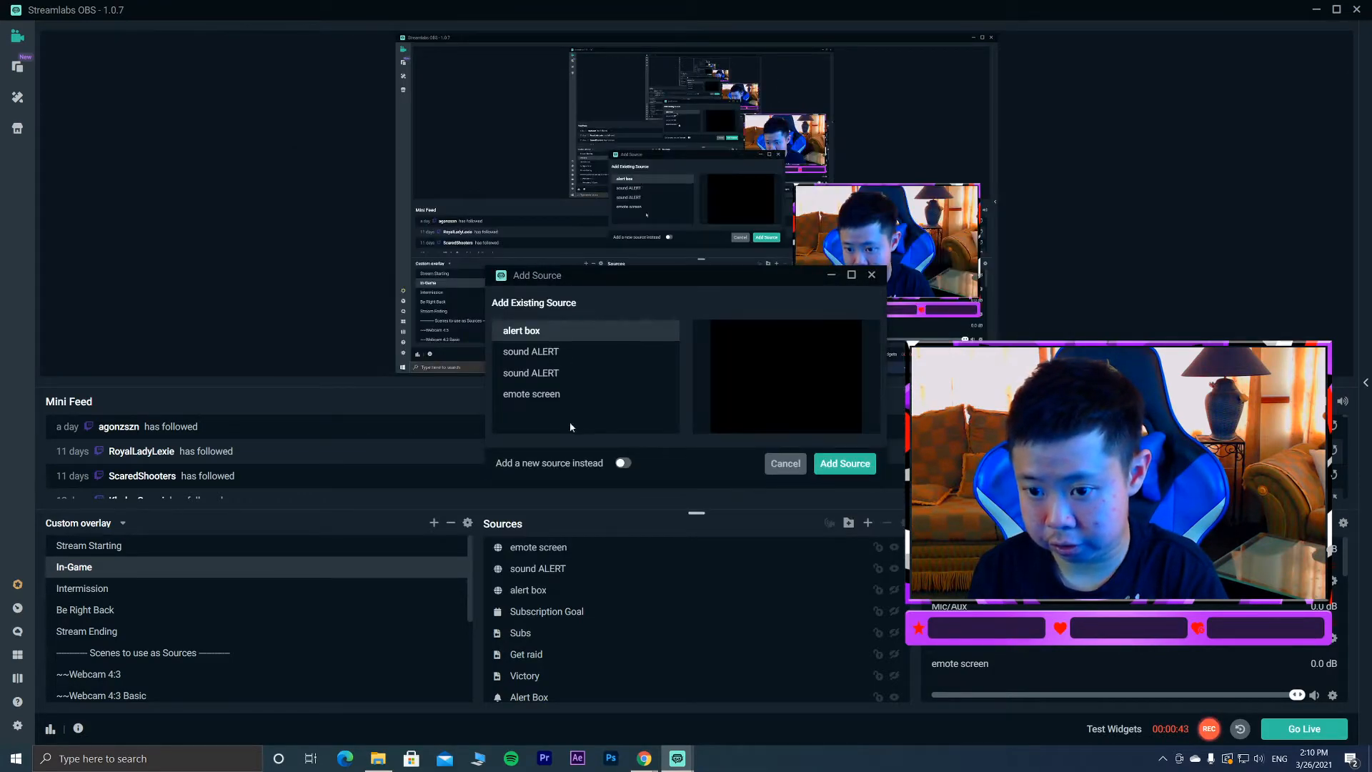
{"action": "left_click", "coordinate": [622, 463]}
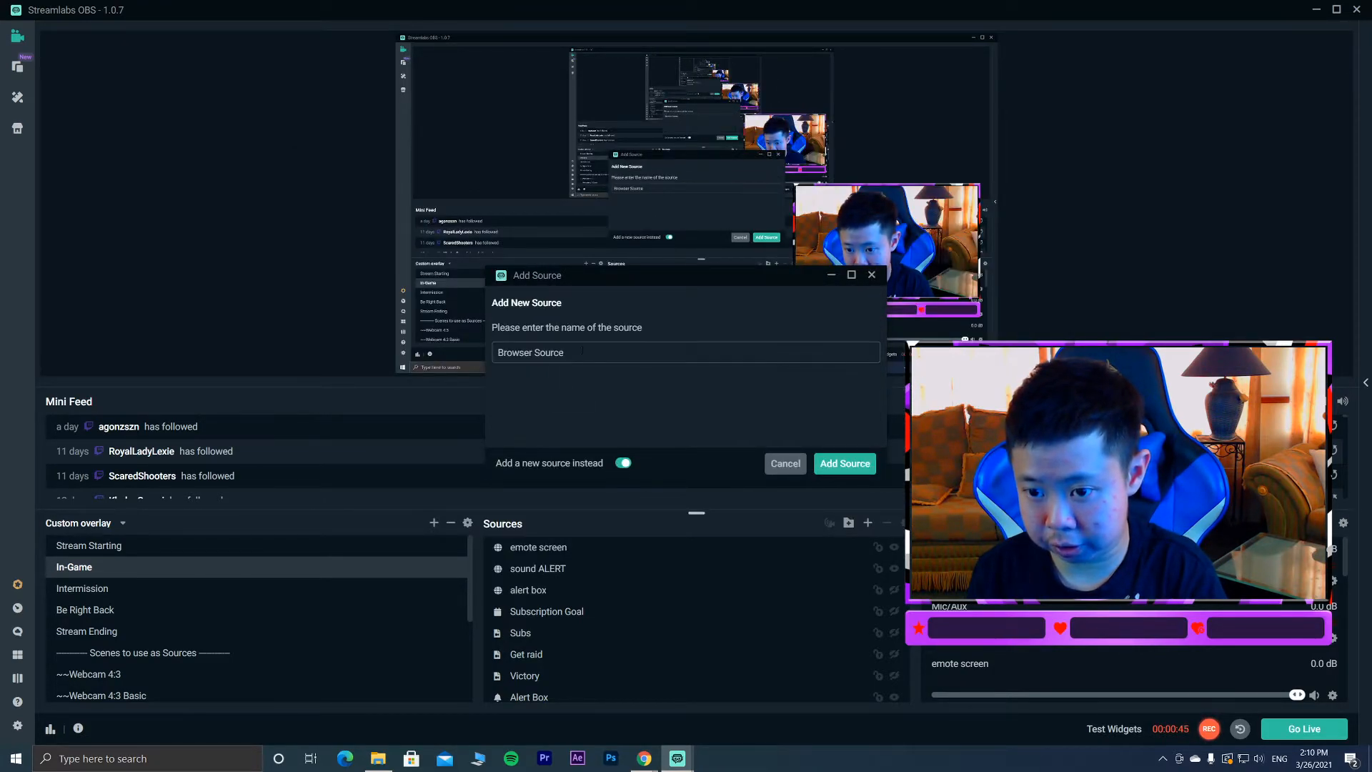
{"action": "type", "text": "testing"}
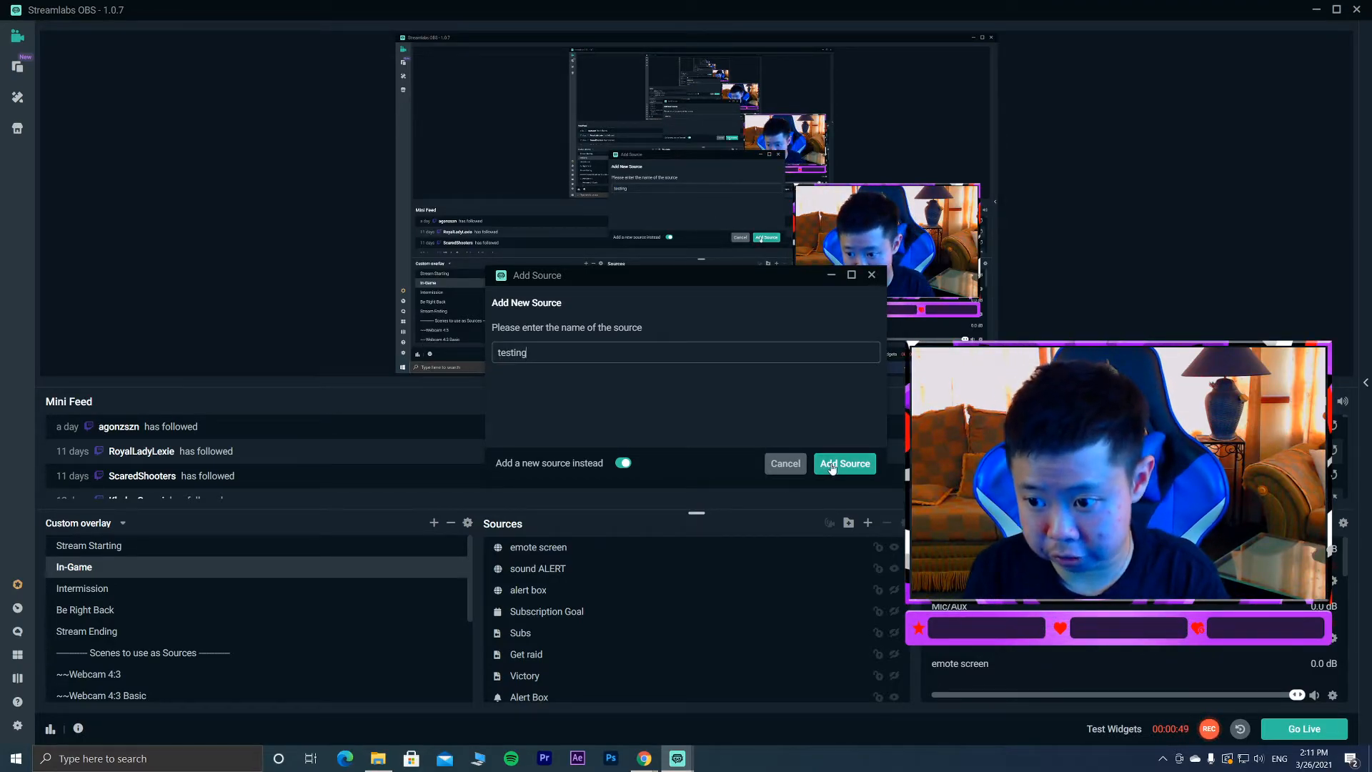
{"action": "left_click", "coordinate": [843, 464]}
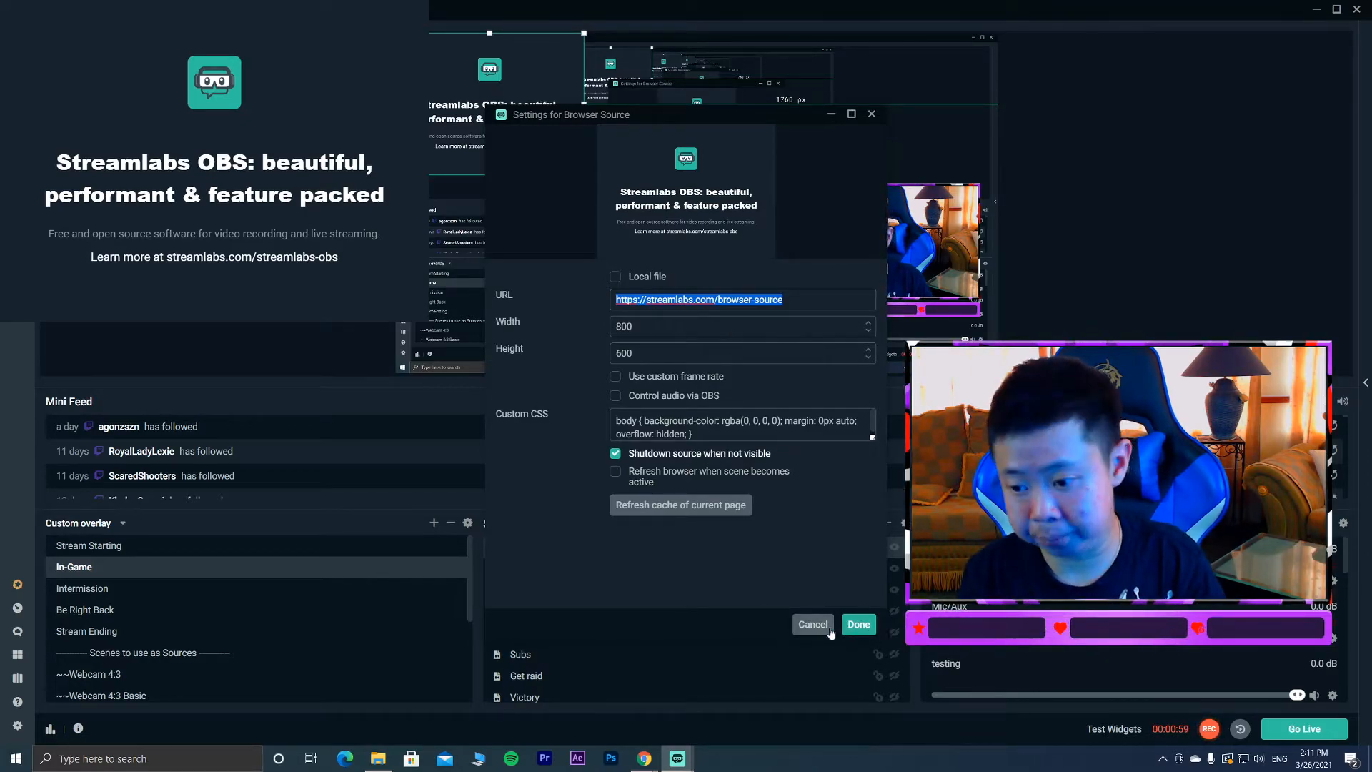
{"action": "left_click", "coordinate": [856, 624]}
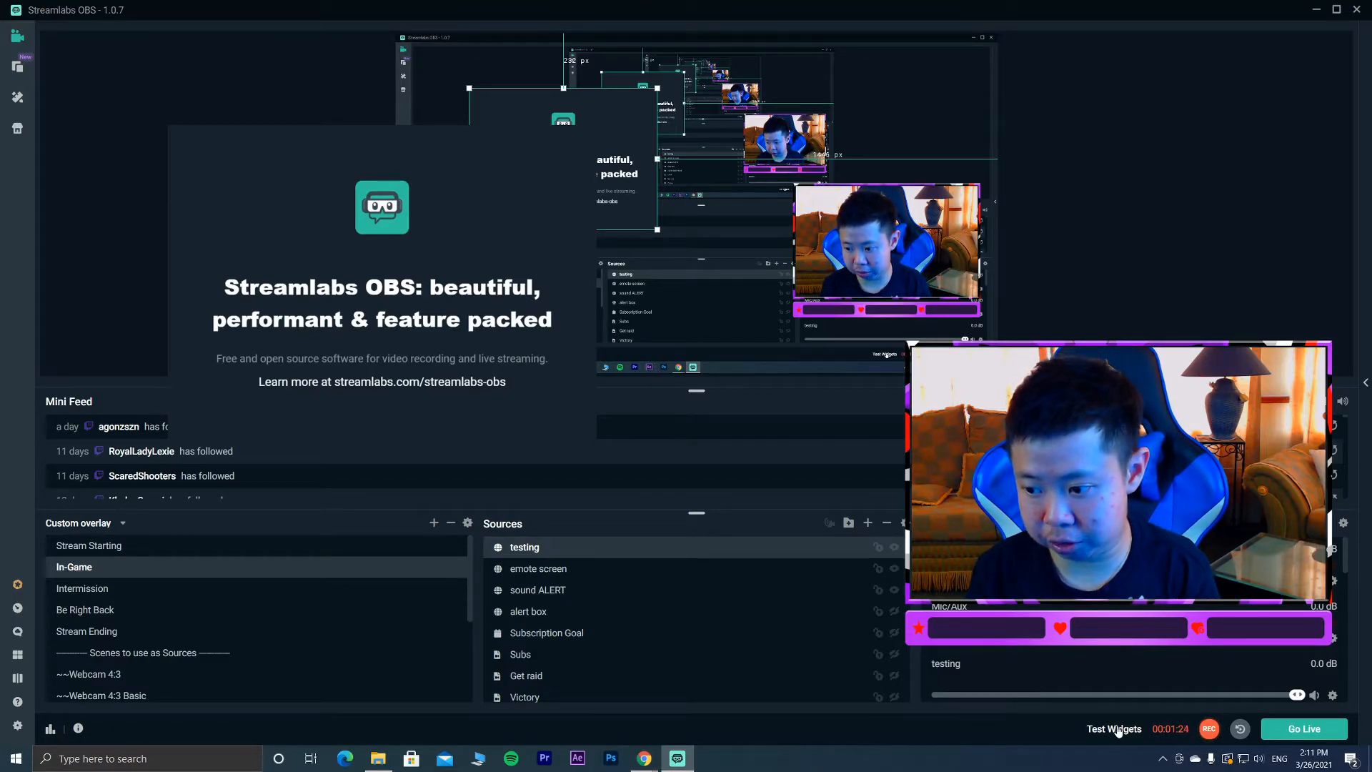
Show the Test Widgets options for Follow, Subscription, Donation, Bits and Host alerts.
{"action": "left_click", "coordinate": [1113, 727]}
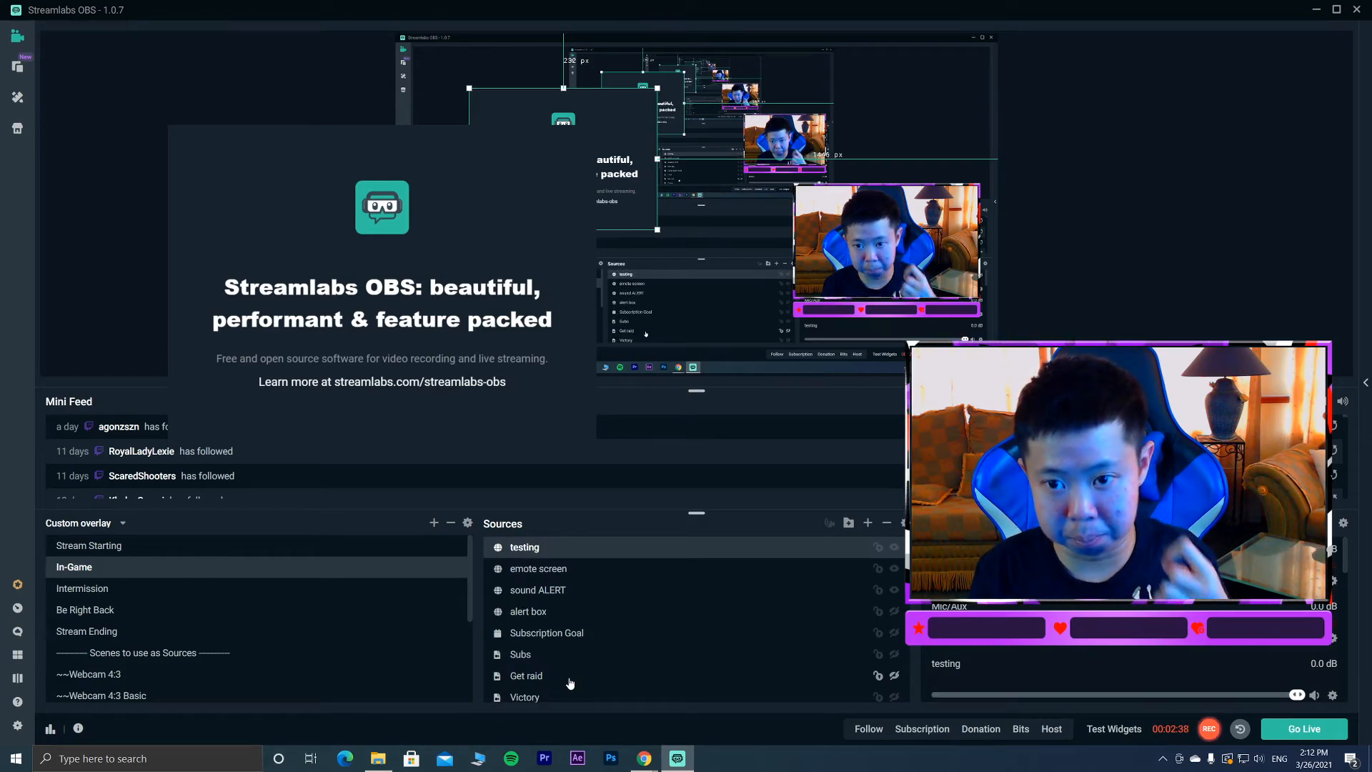
{"action": "scroll", "scroll_direction": "down", "scroll_amount": 3}
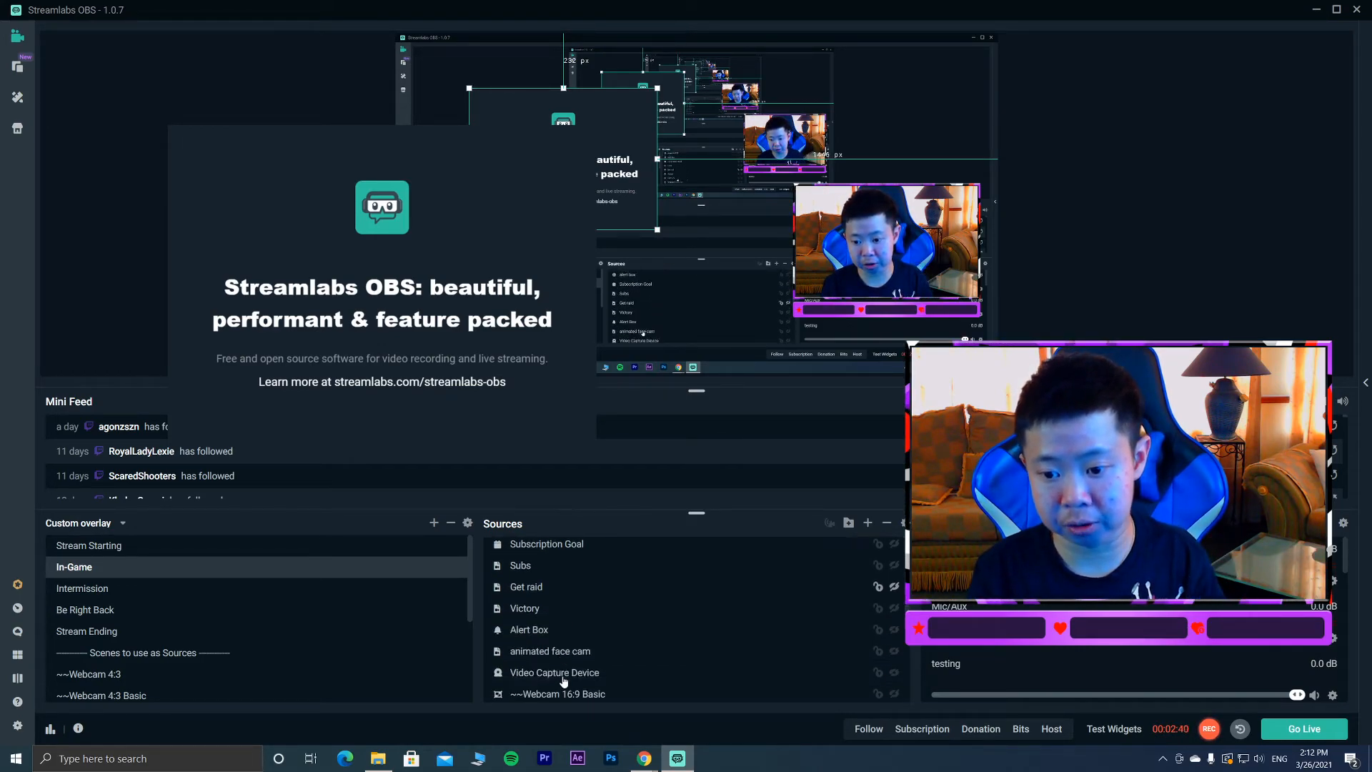